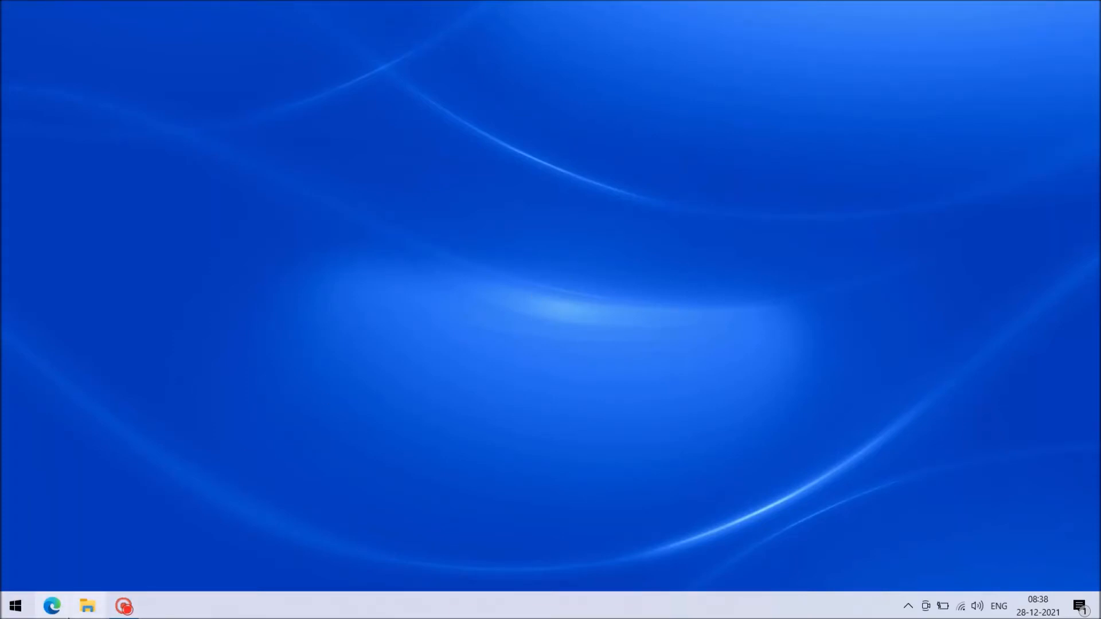
pyautogui.moveTo(593, 282)
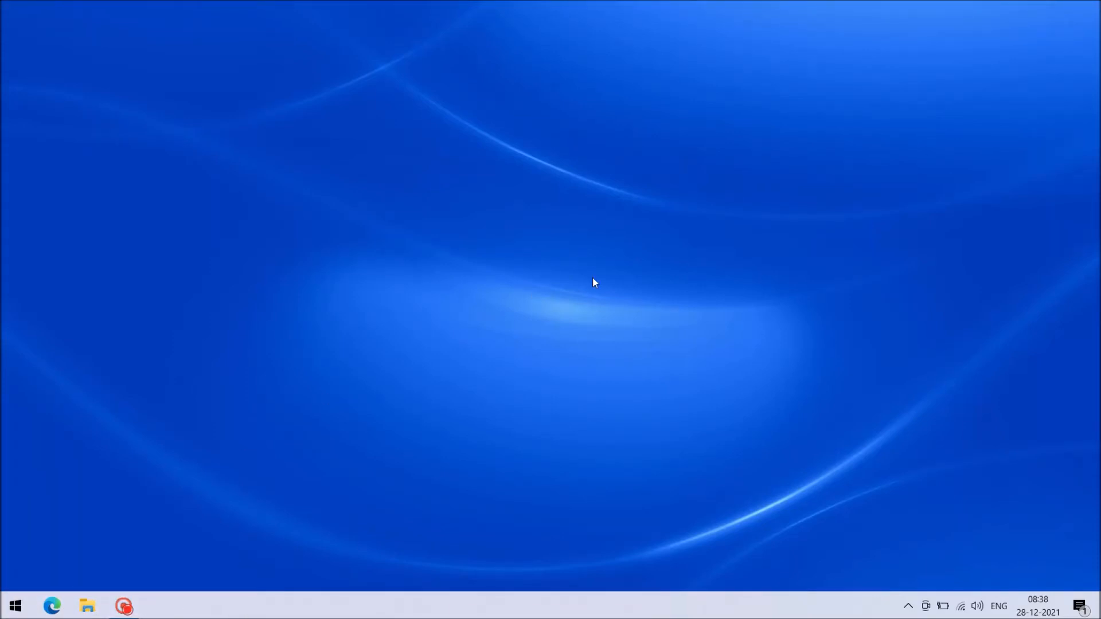
pyautogui.moveTo(523, 608)
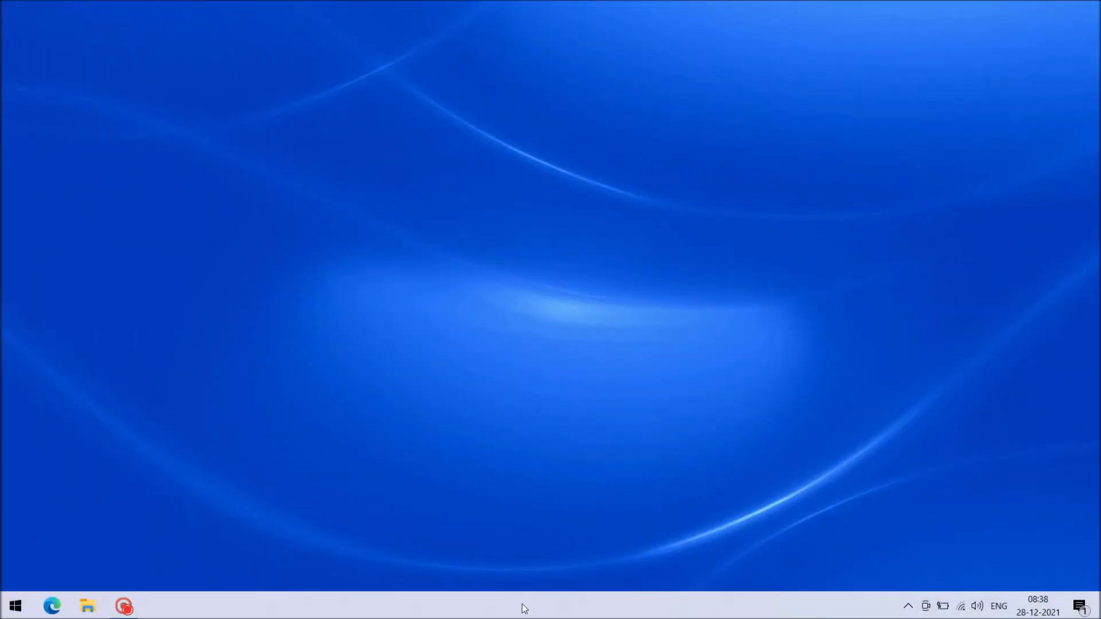
# Choose Show search box from the taskbar menu's Search options.
pyautogui.rightClick(523, 606)
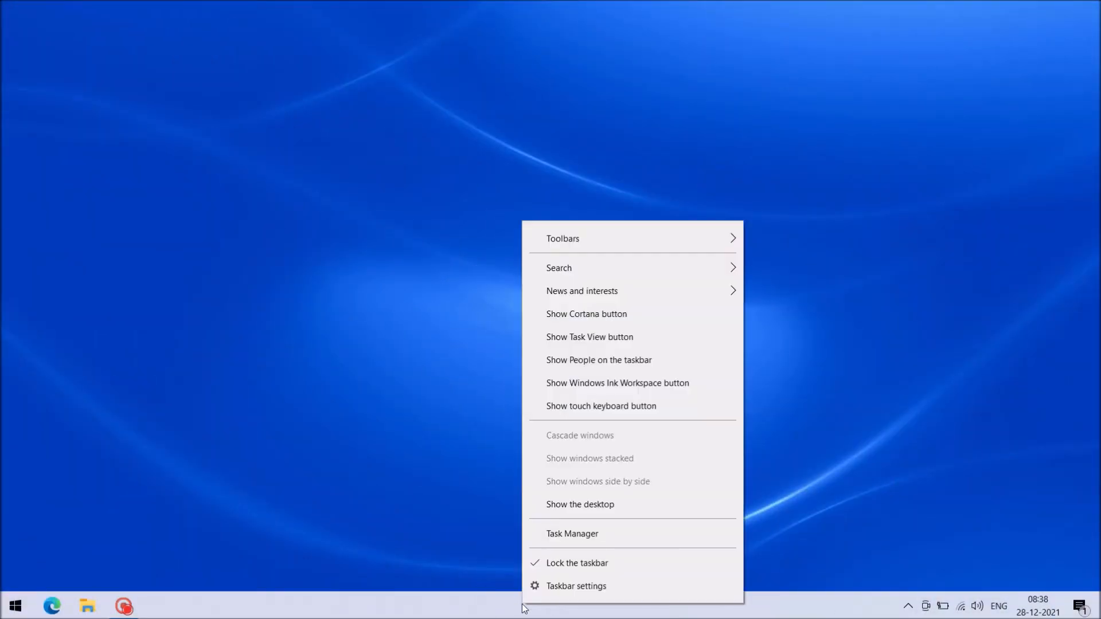
pyautogui.click(560, 268)
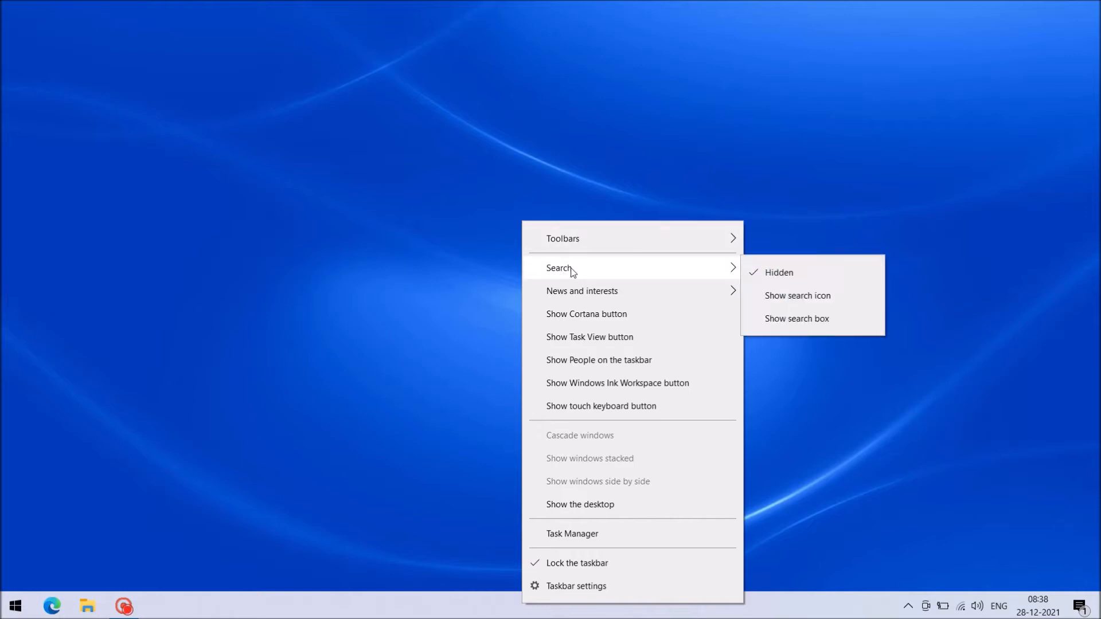
pyautogui.moveTo(673, 273)
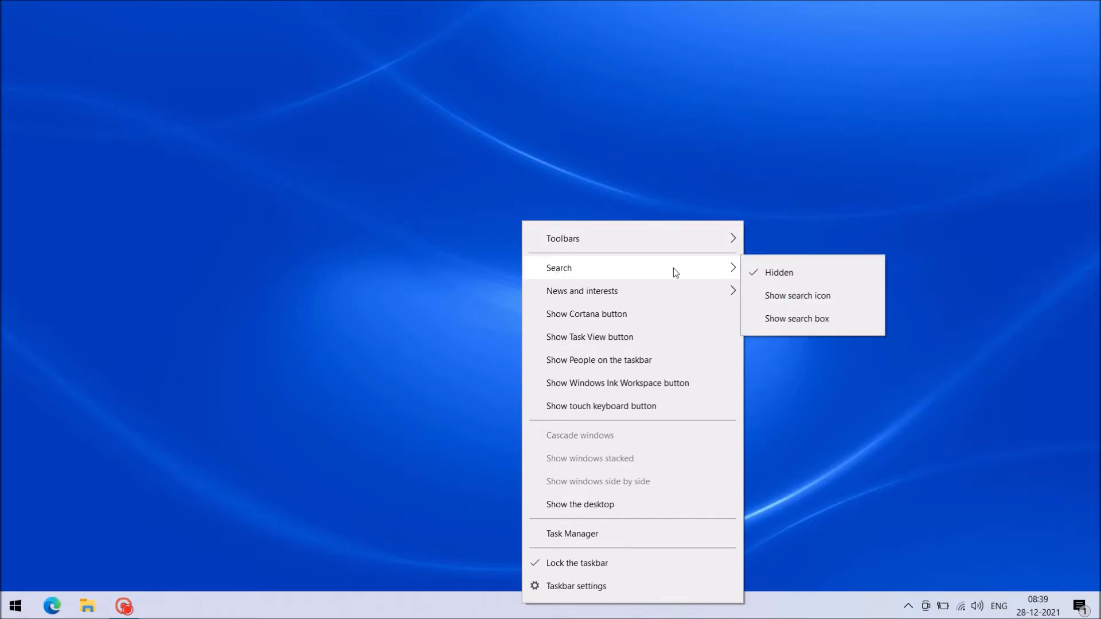
pyautogui.moveTo(797, 323)
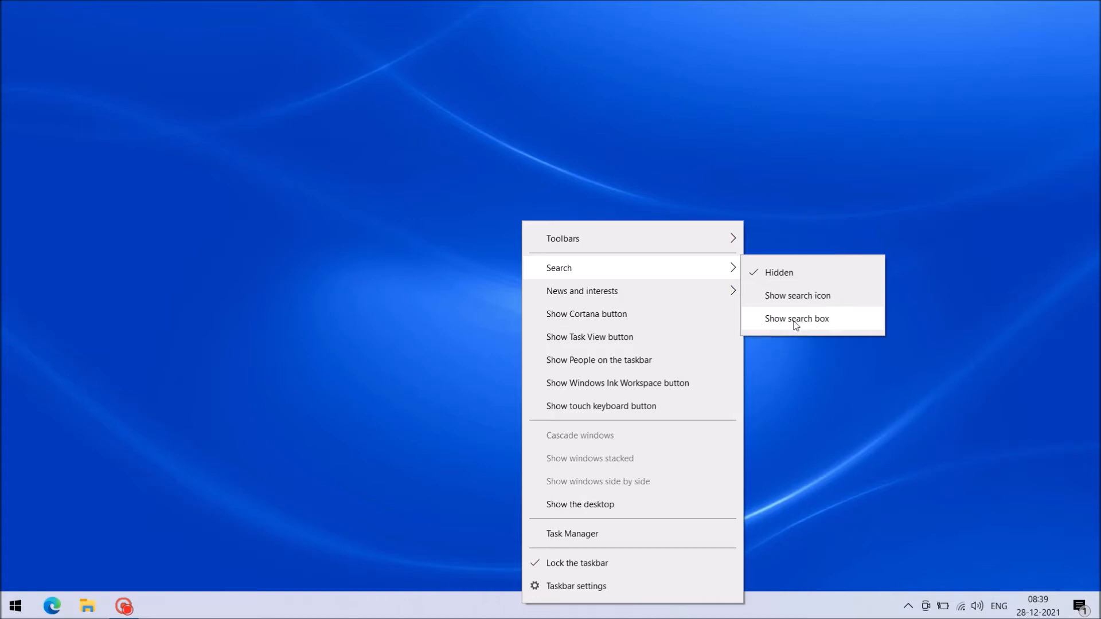
pyautogui.click(797, 318)
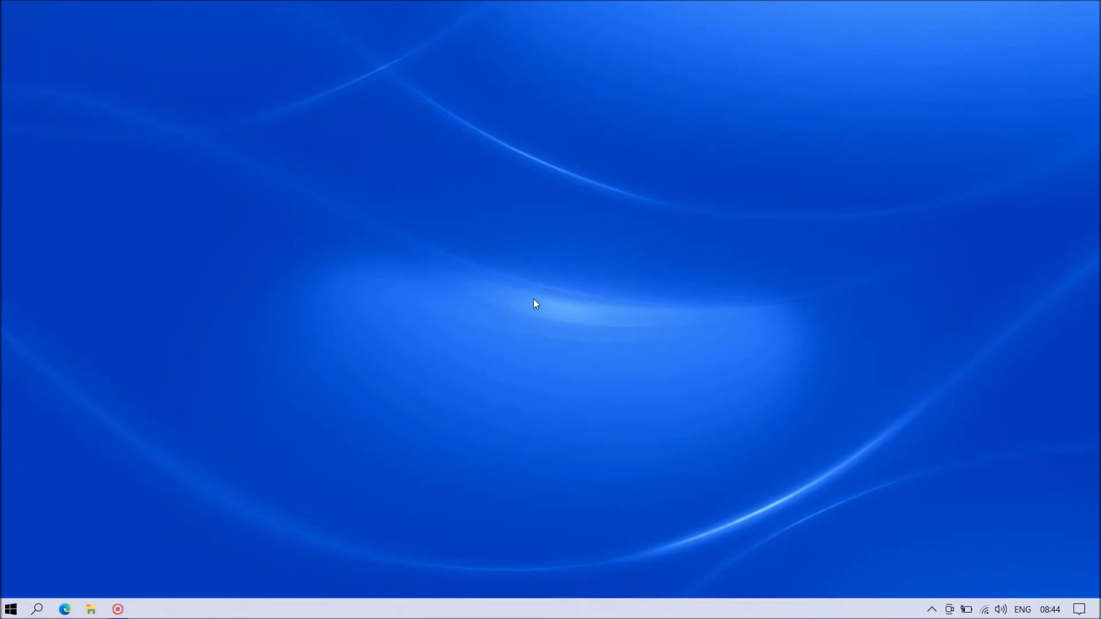
pyautogui.moveTo(555, 612)
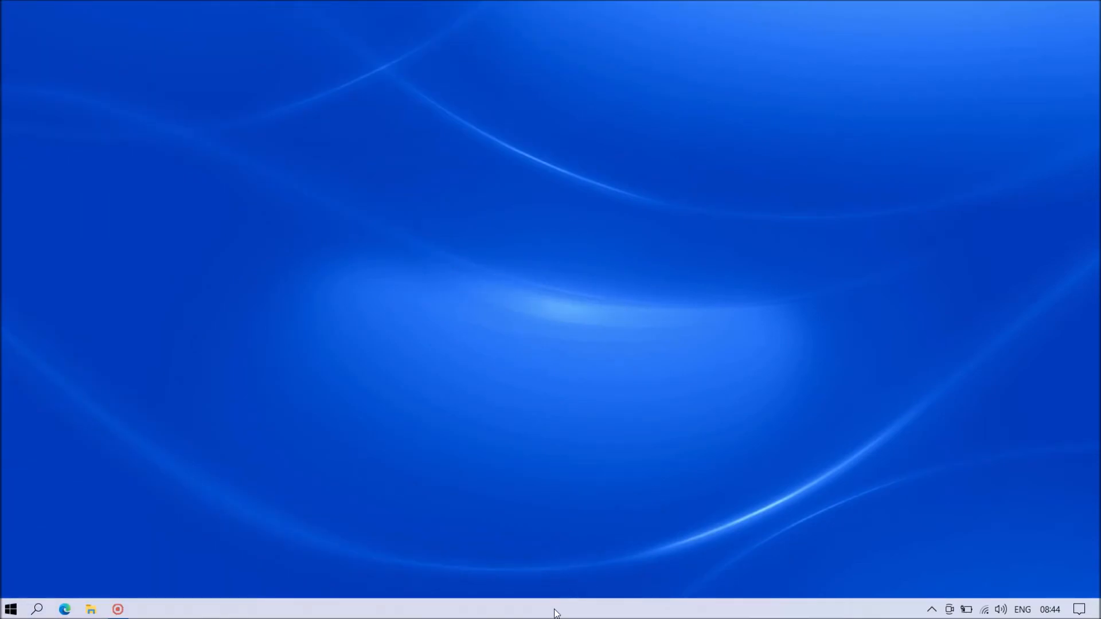
# Switch off 'Use small taskbar buttons' in Taskbar settings.
pyautogui.rightClick(555, 609)
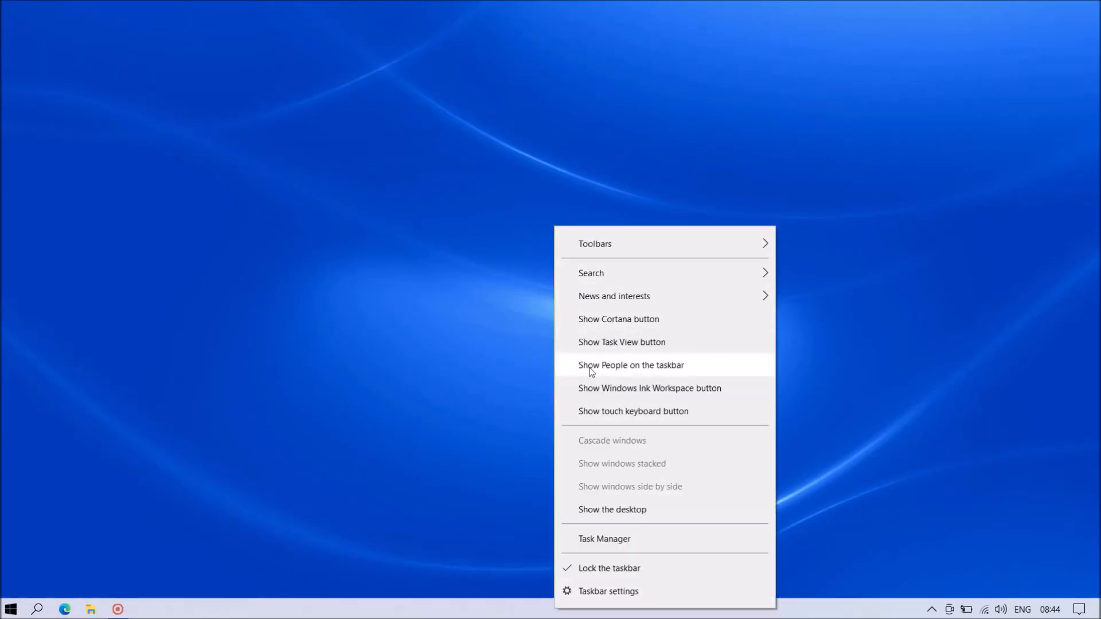
pyautogui.moveTo(608, 591)
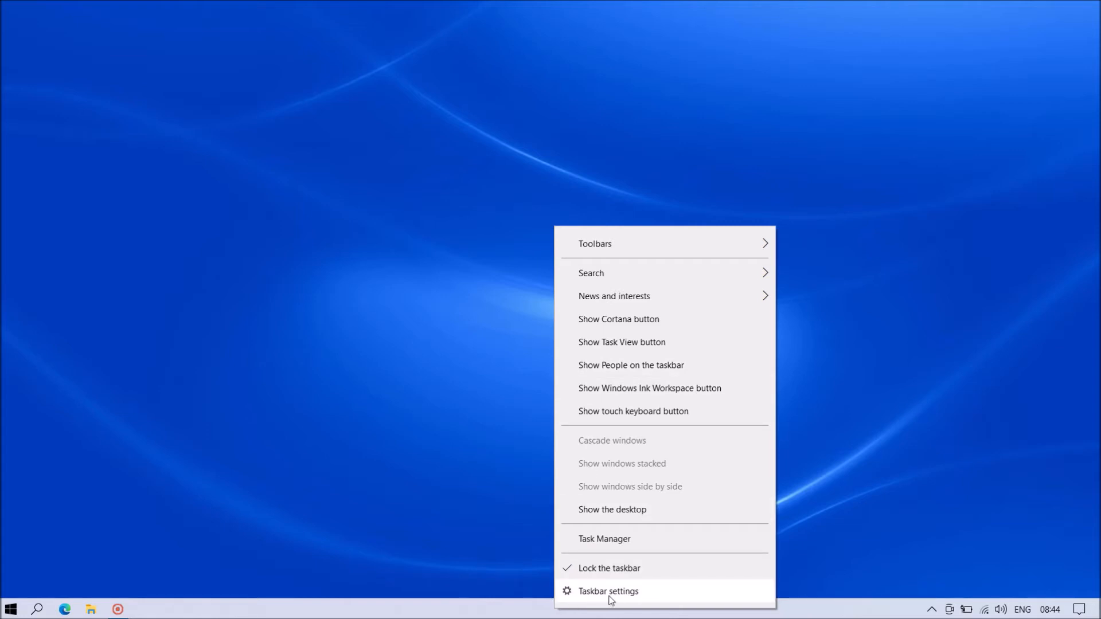
pyautogui.click(608, 591)
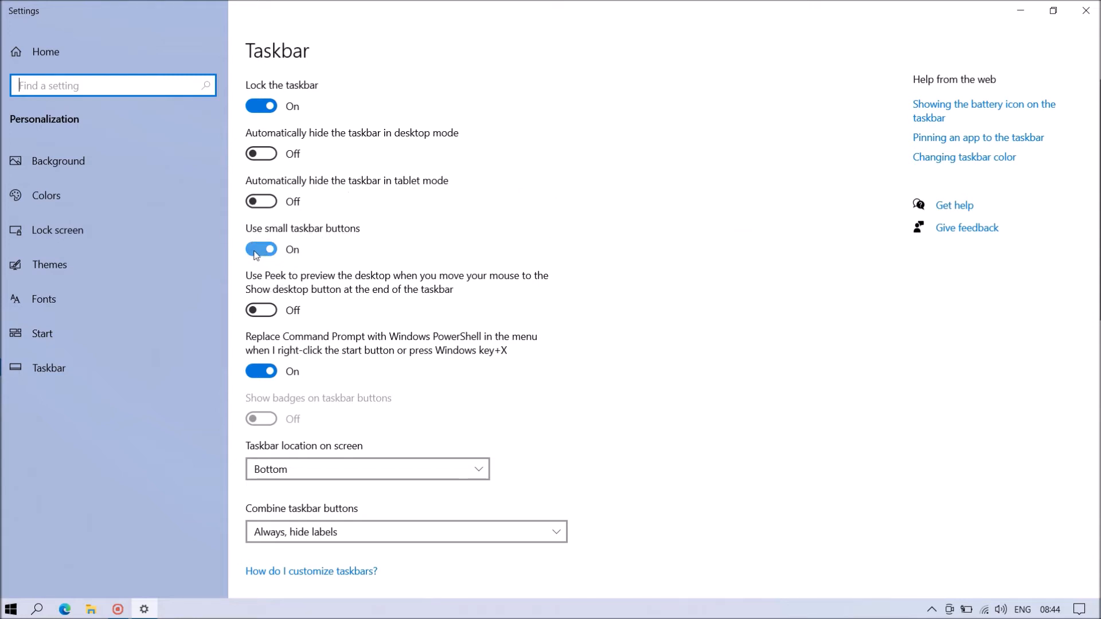
pyautogui.click(260, 249)
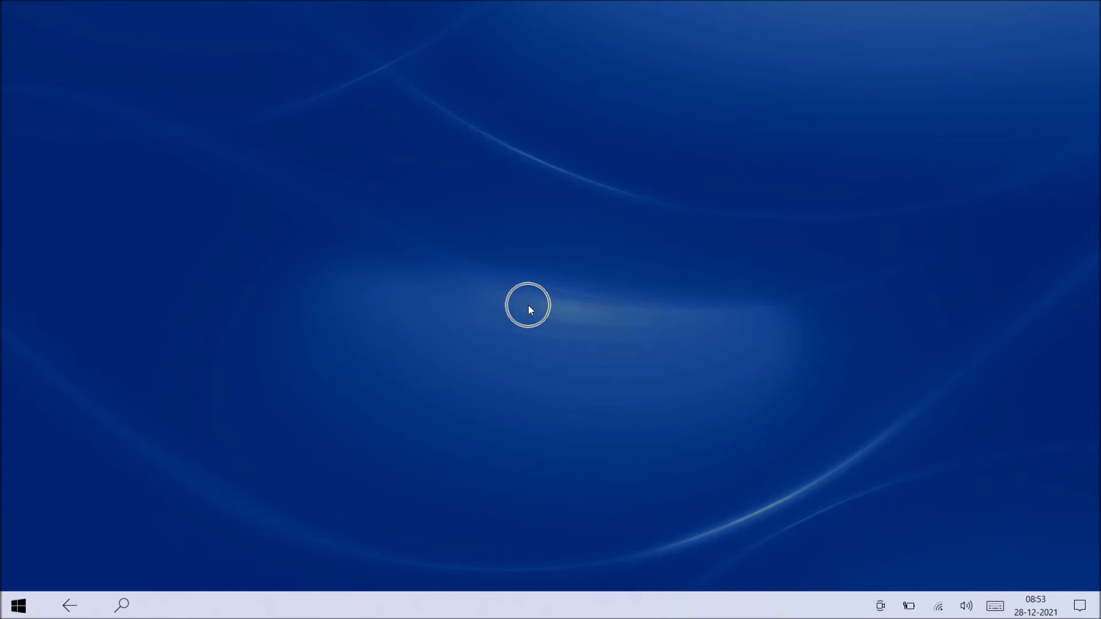
# Launch Windows Settings from the Start button's power user menu.
pyautogui.click(527, 305)
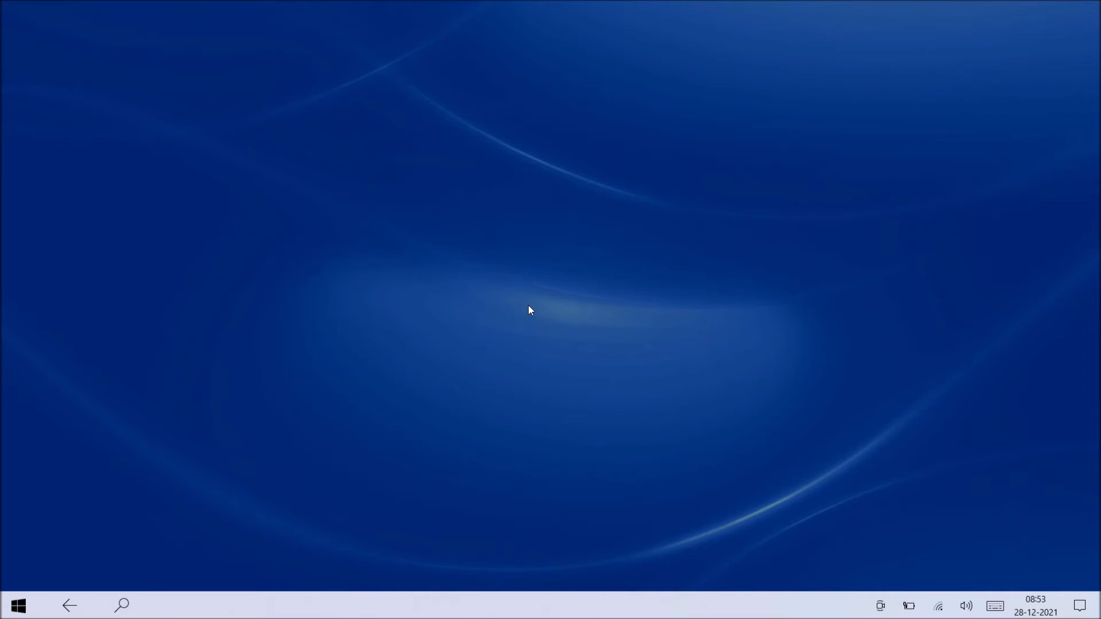
pyautogui.moveTo(514, 321)
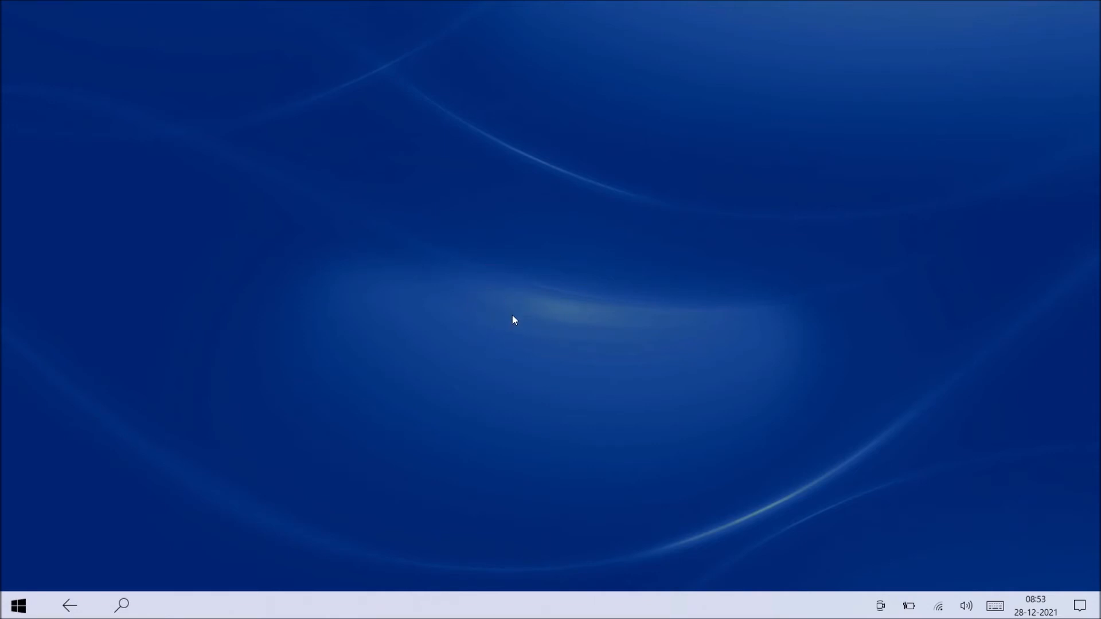
pyautogui.rightClick(17, 605)
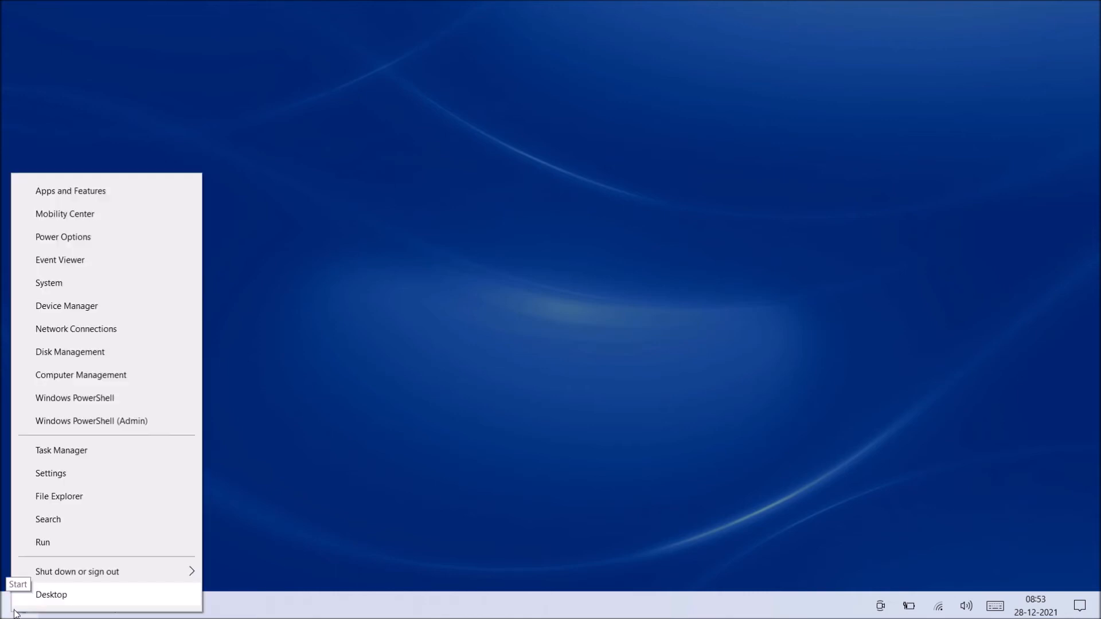
pyautogui.moveTo(51, 473)
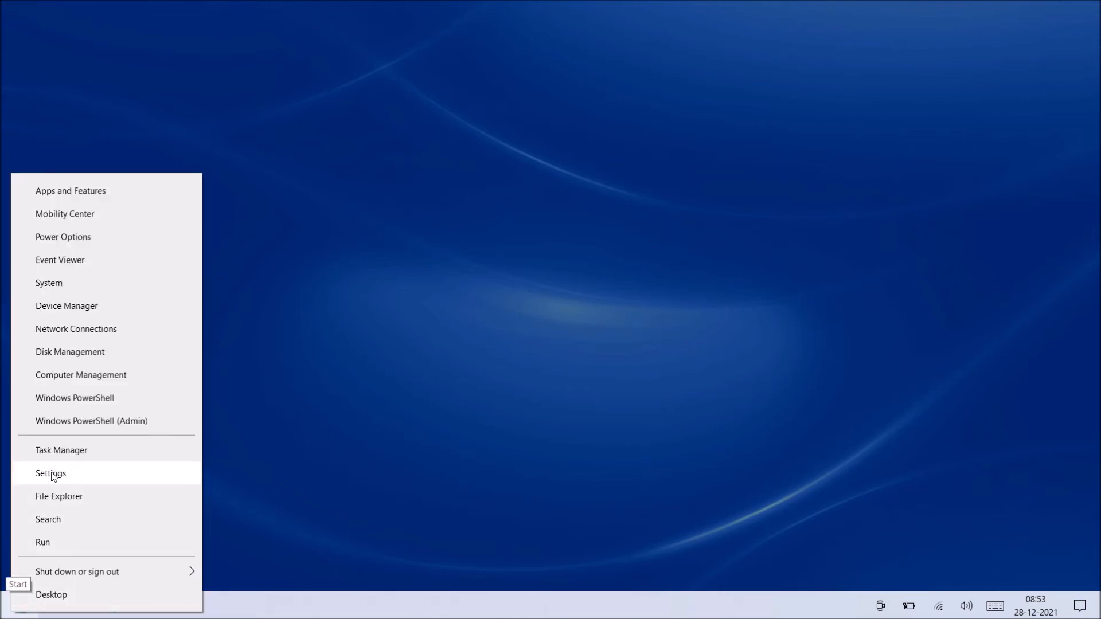
pyautogui.click(49, 474)
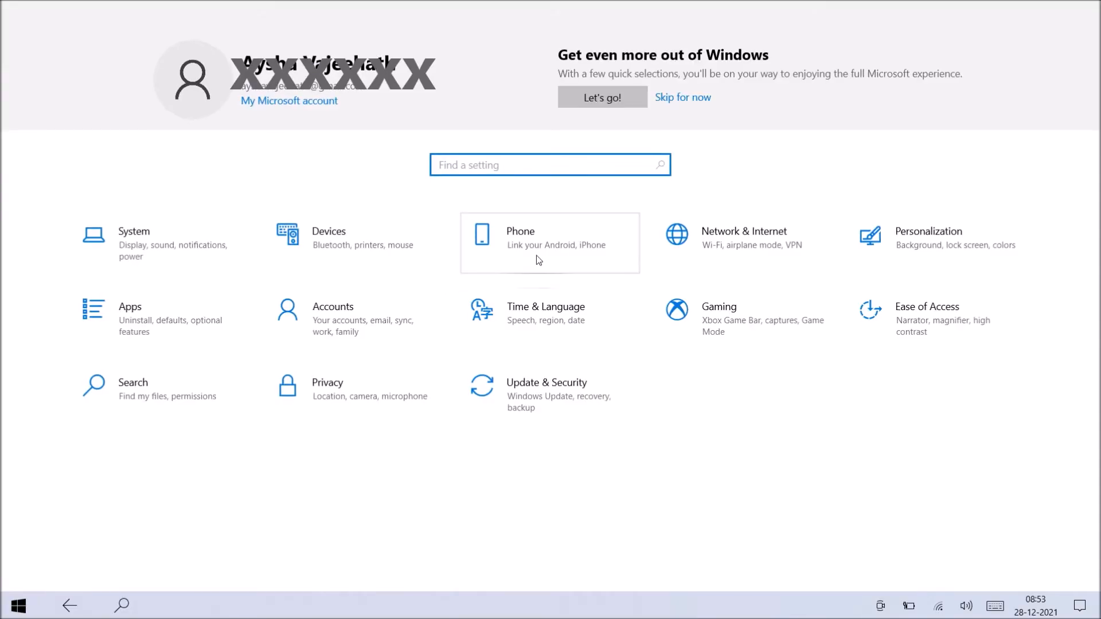
pyautogui.moveTo(139, 269)
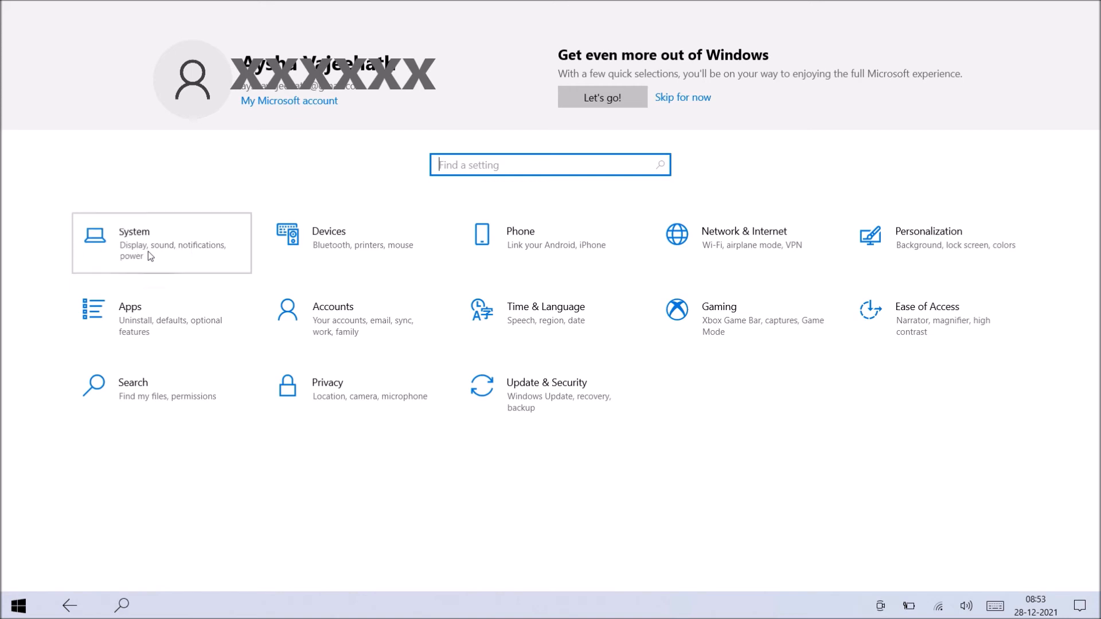
# Go to the Tablet page under System settings.
pyautogui.click(160, 242)
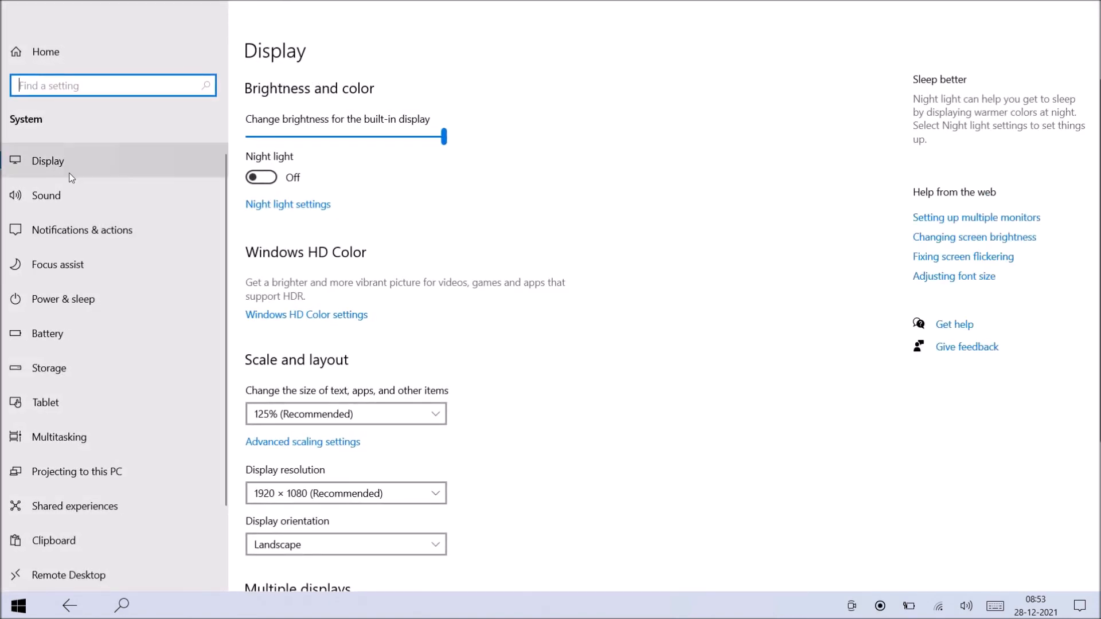
pyautogui.moveTo(50, 402)
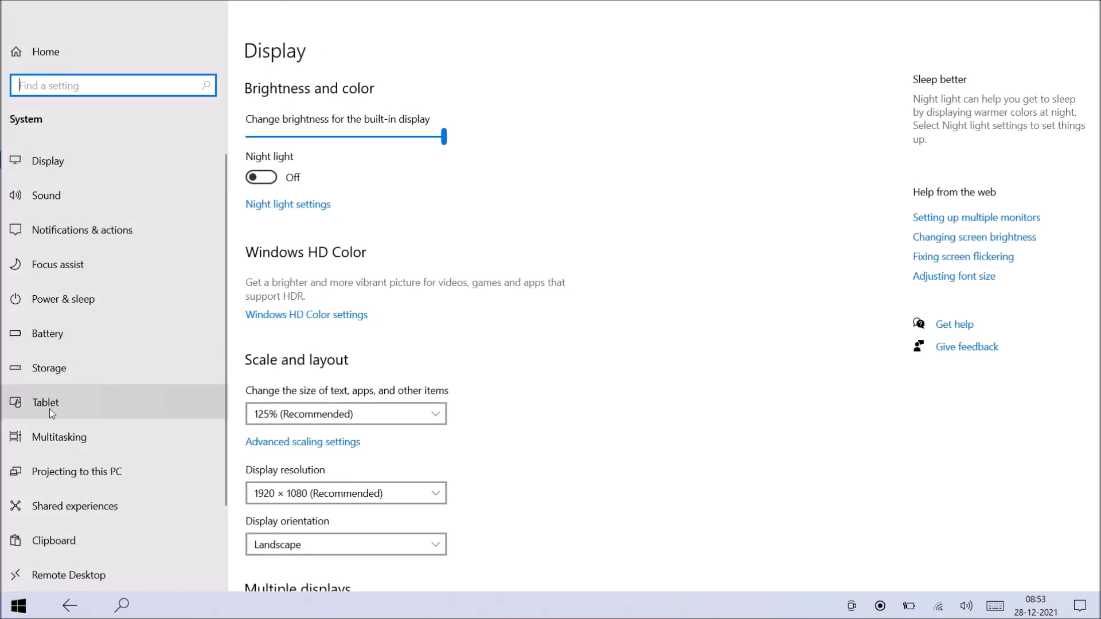
pyautogui.click(44, 402)
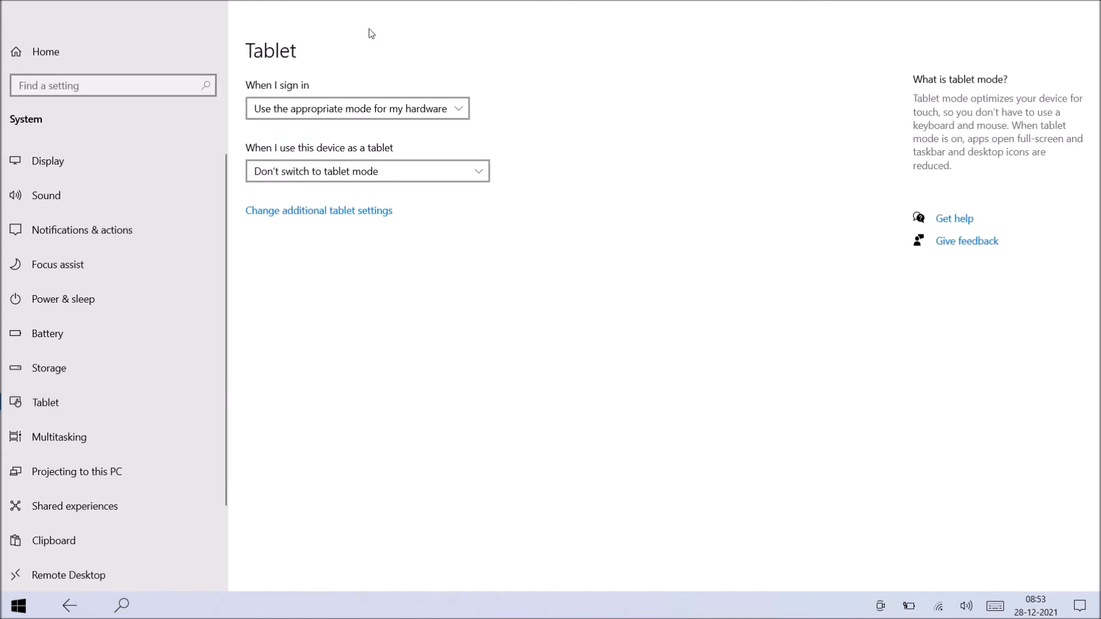
pyautogui.moveTo(337, 217)
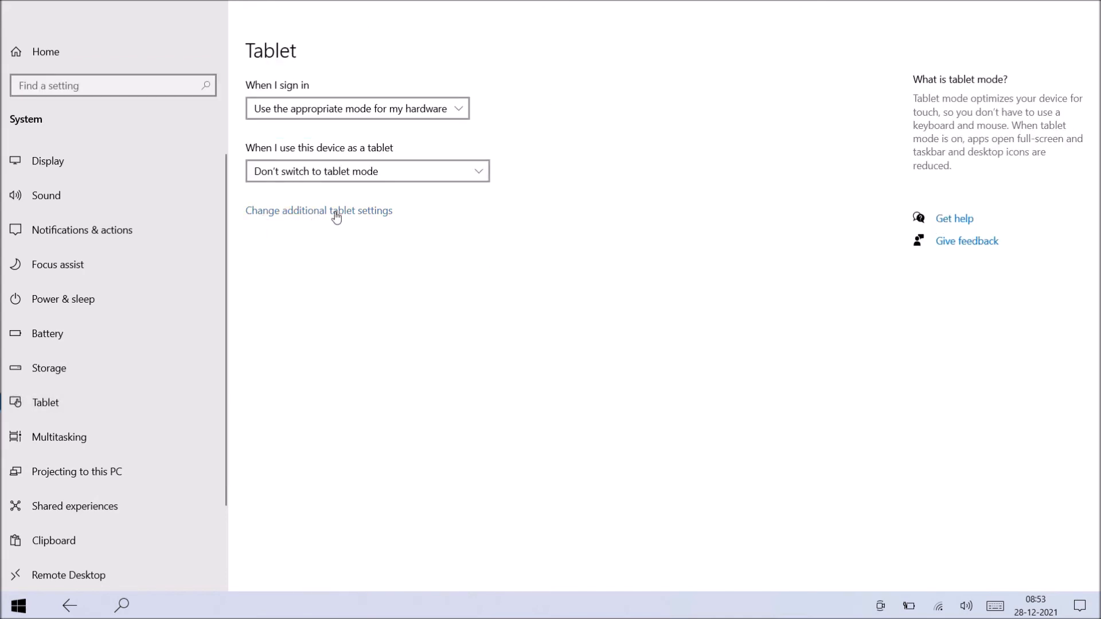
# Turn Tablet mode off in additional tablet settings and close Settings to show the desktop.
pyautogui.click(319, 211)
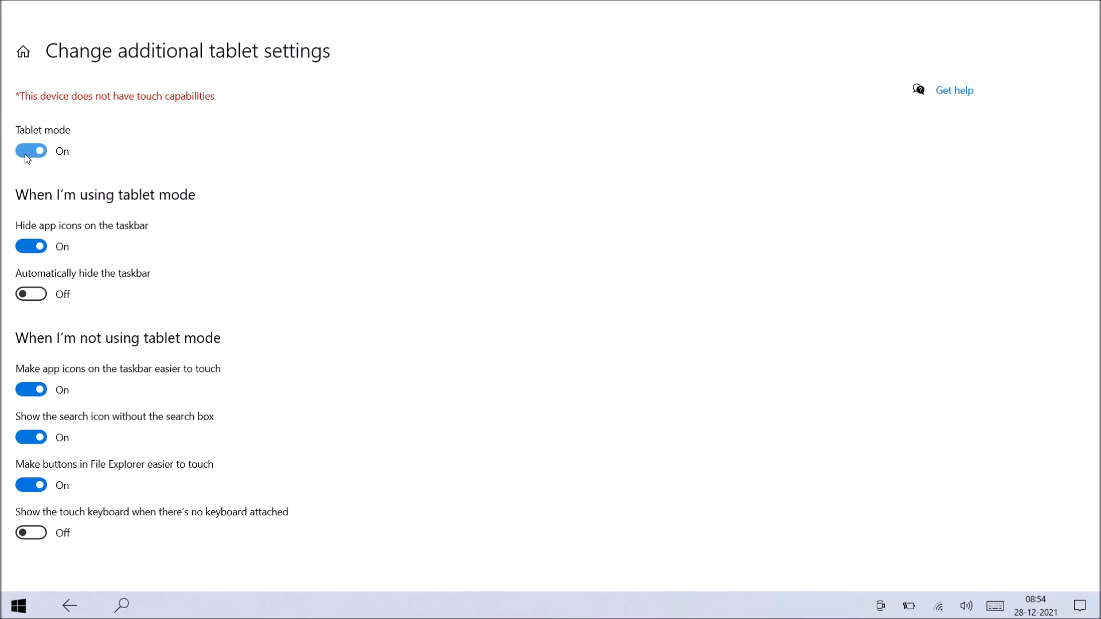
pyautogui.click(31, 150)
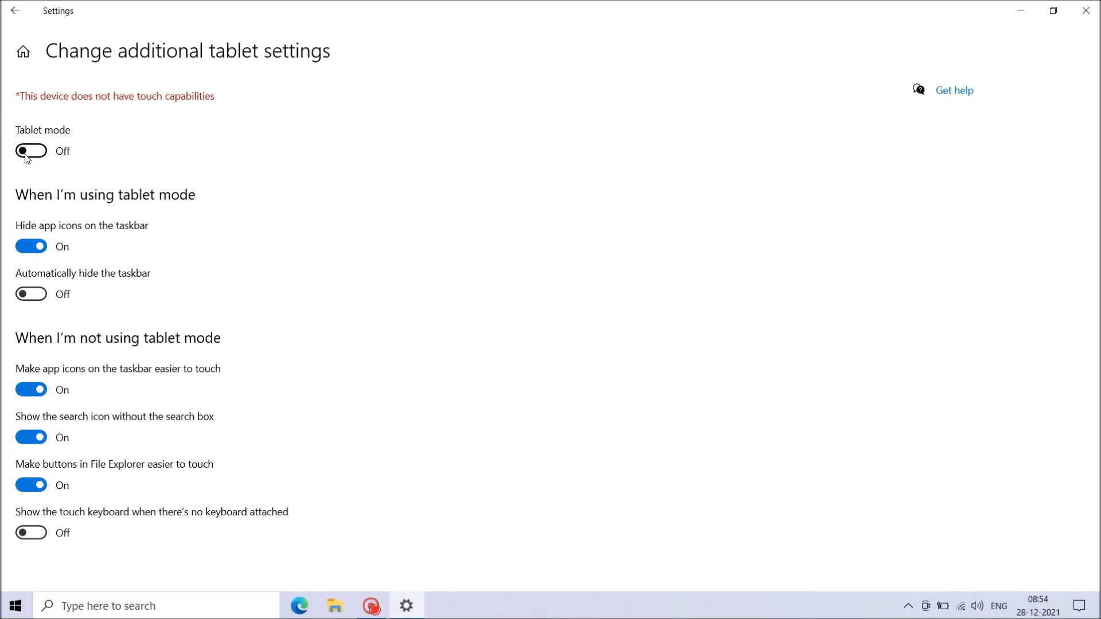
pyautogui.click(1085, 10)
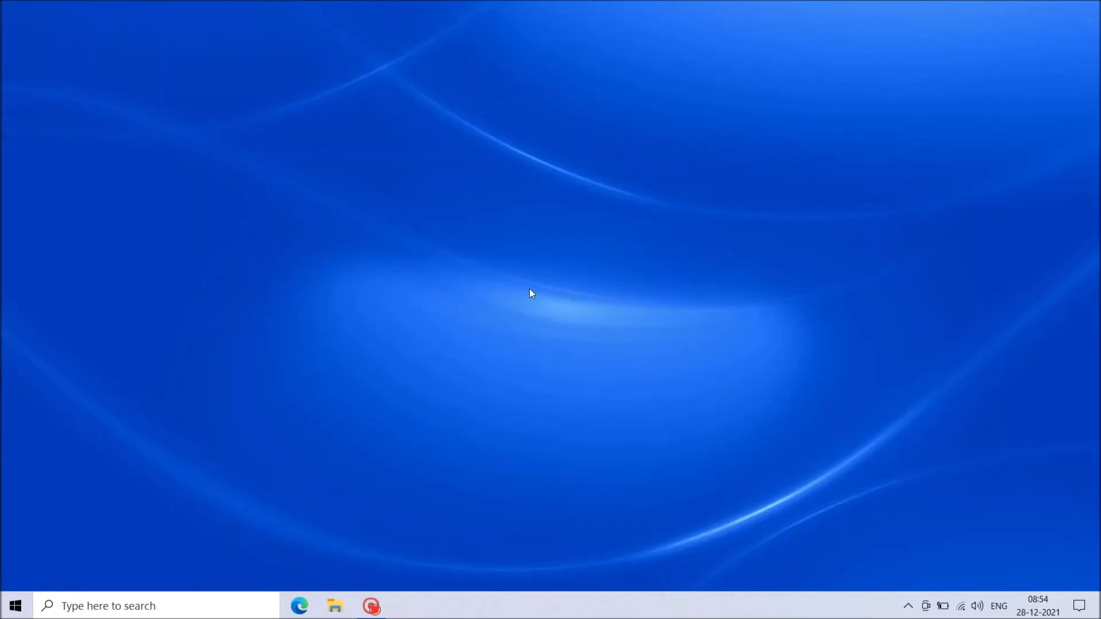